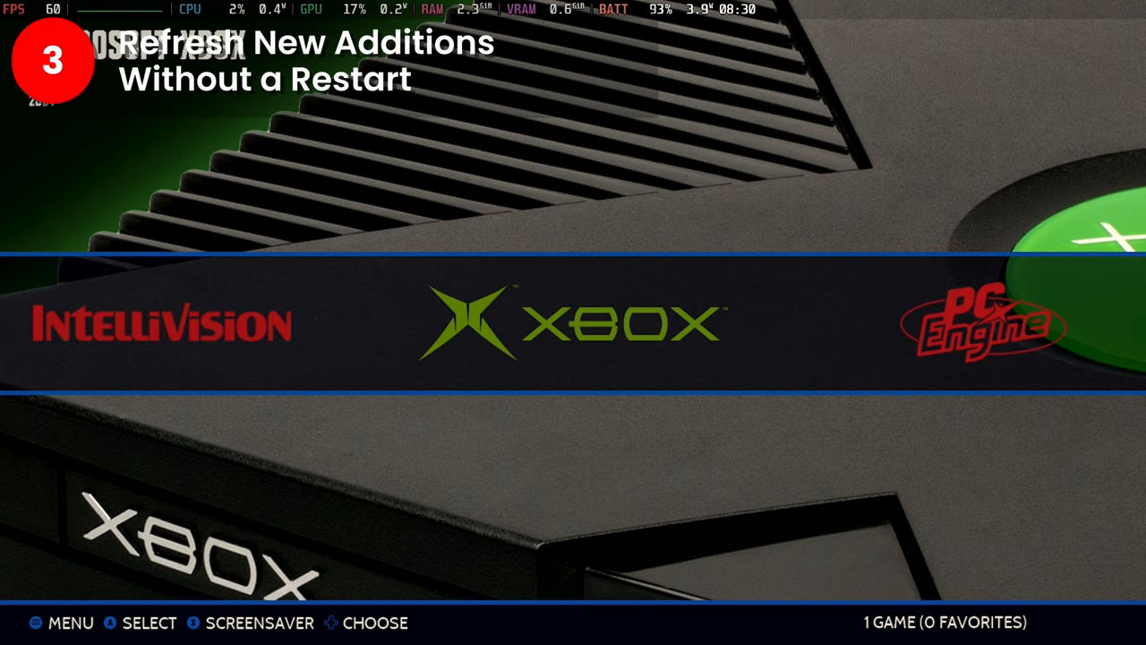
# Enter the Xbox game list and reach Utilities with the Rescan ROM Directory option.
pyautogui.click(573, 324)
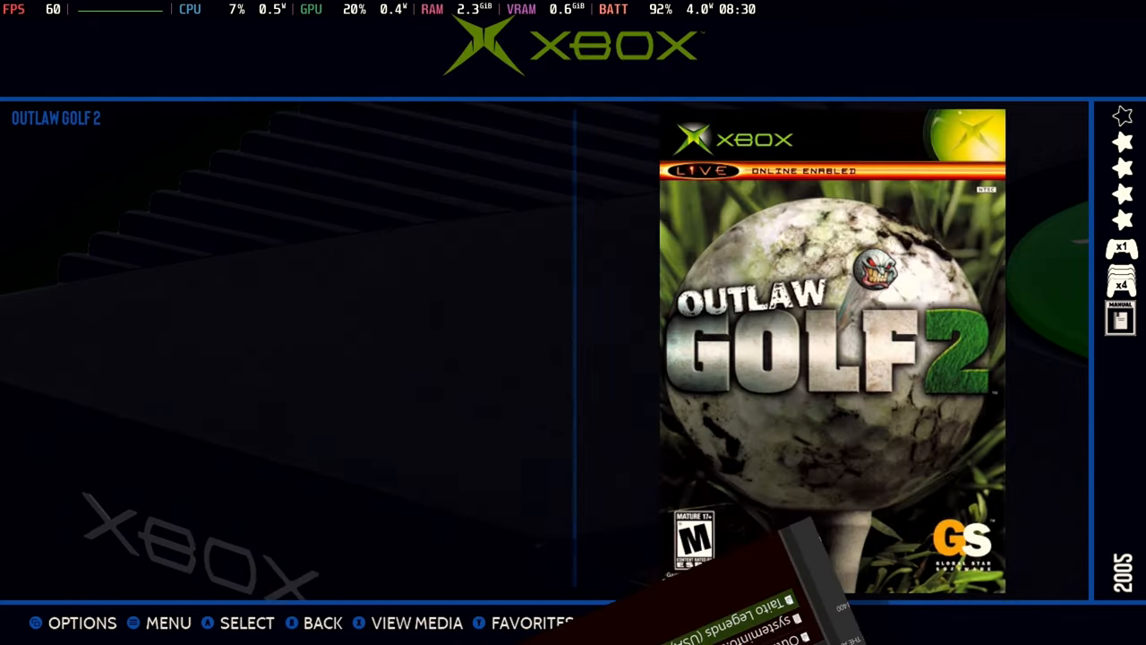
pyautogui.click(169, 623)
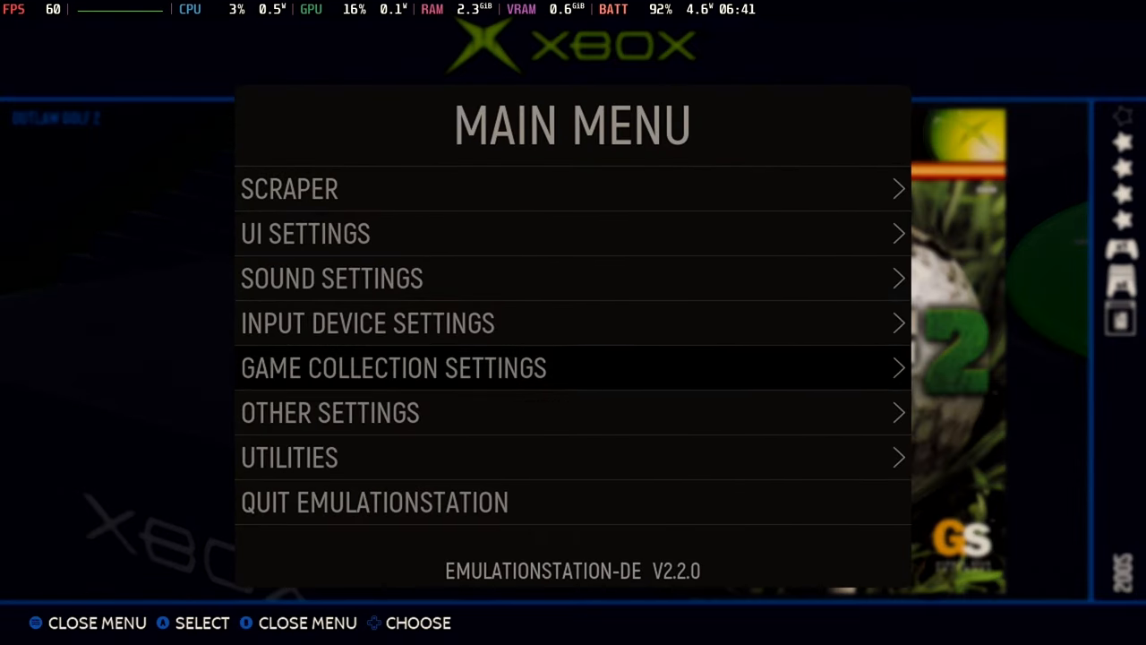
pyautogui.click(290, 457)
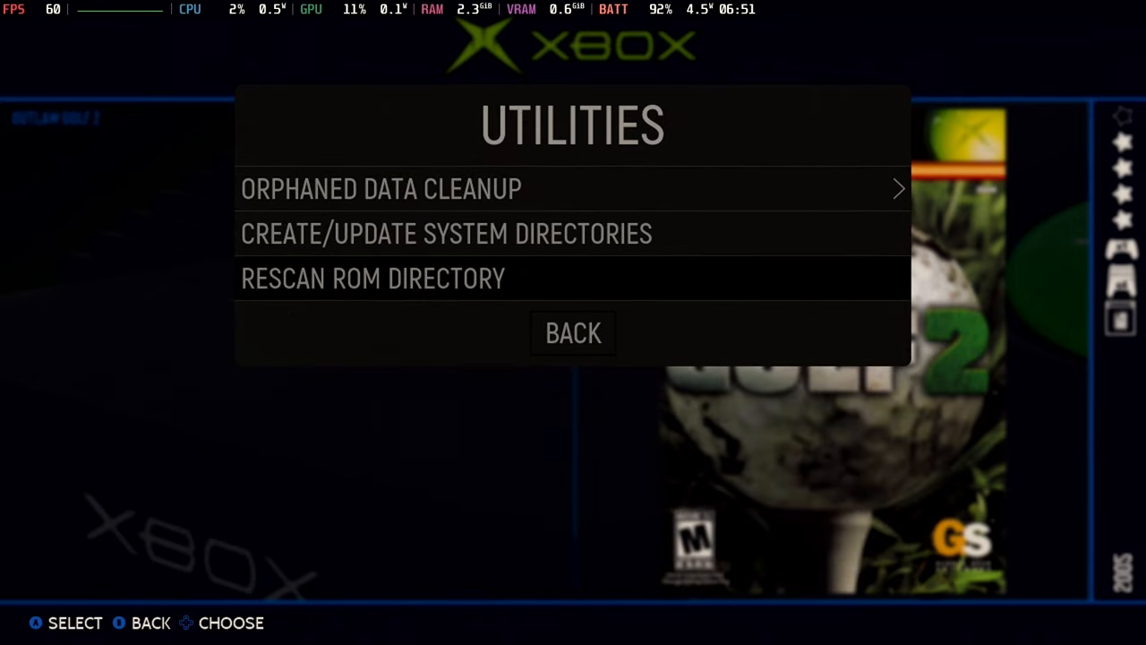